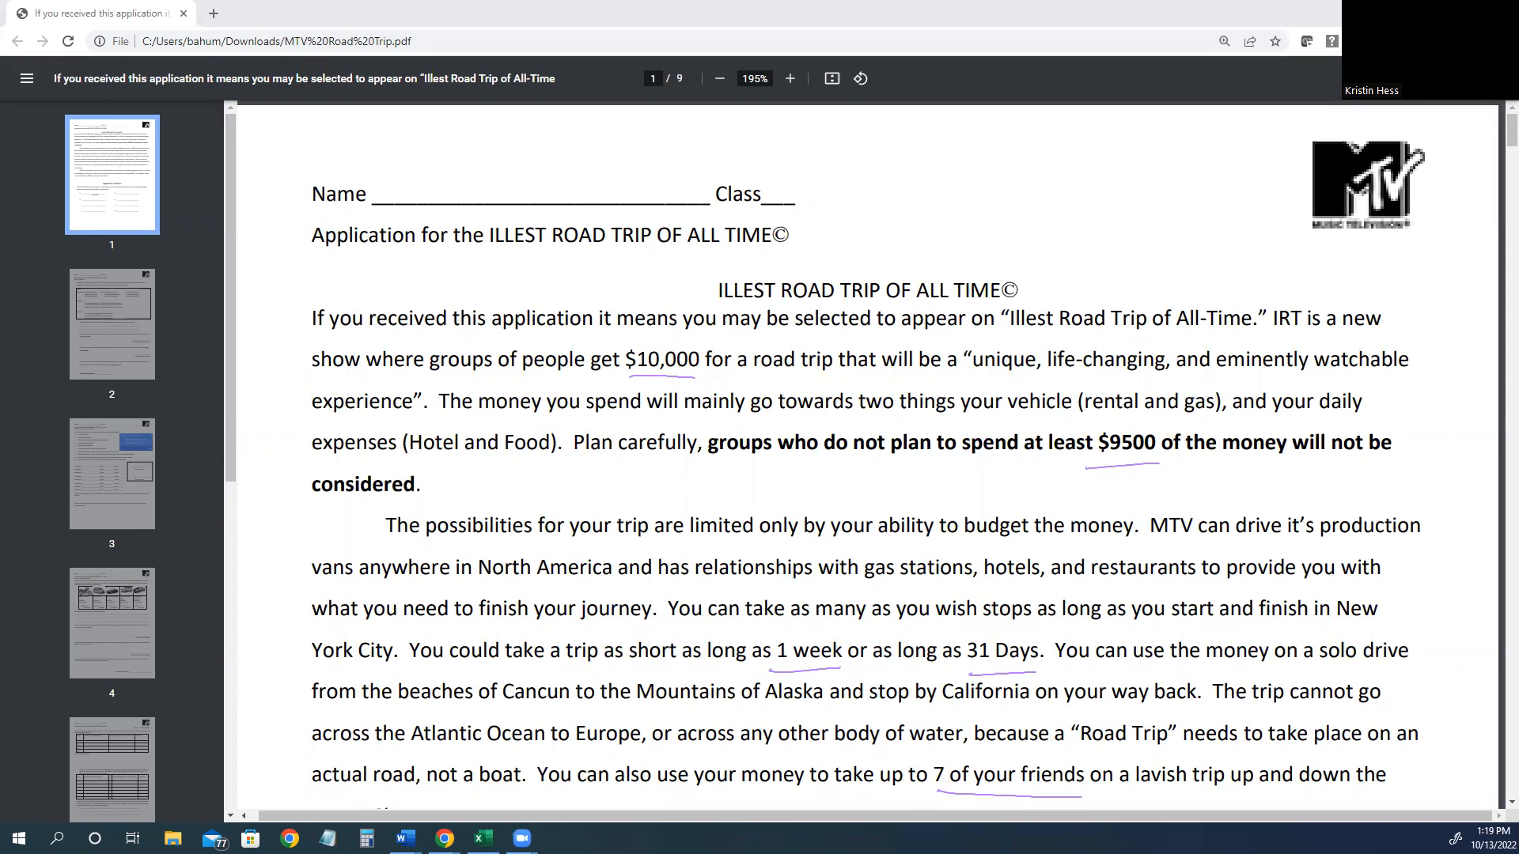
scroll("down", 3)
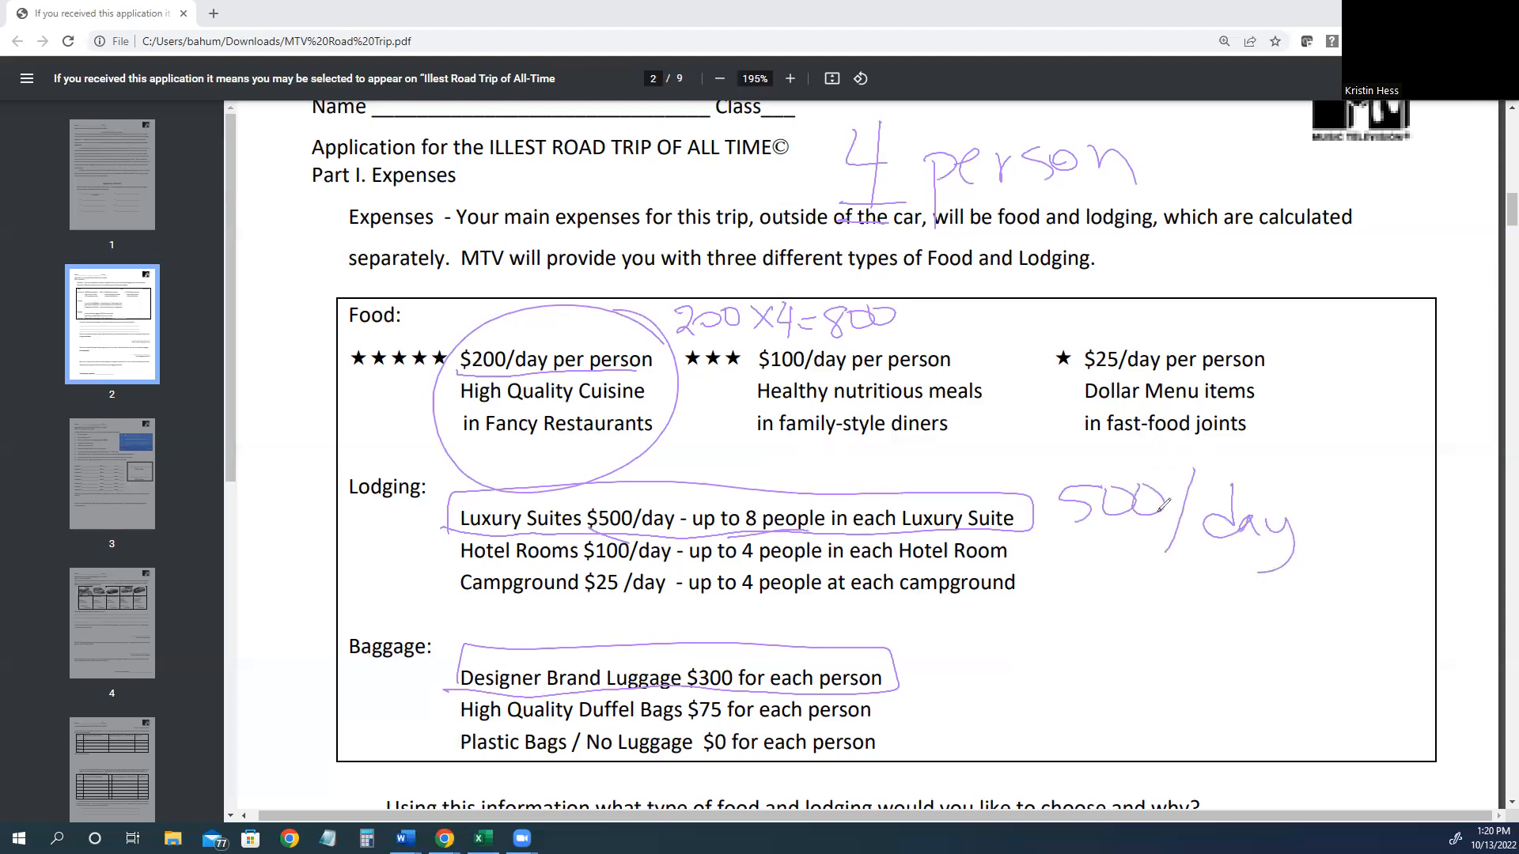
scroll("down", 3)
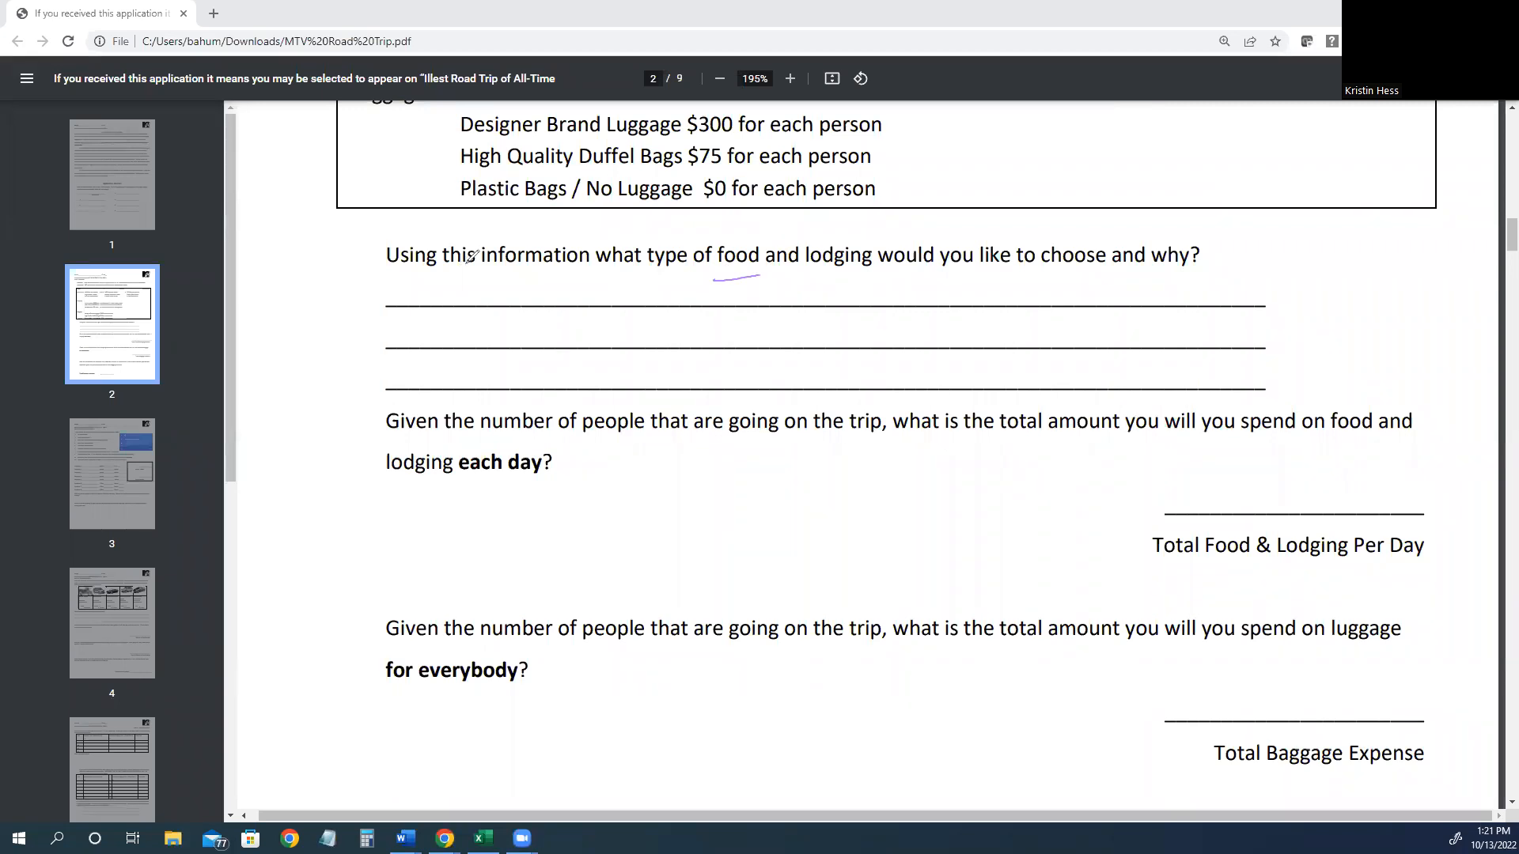
scroll("up", 3)
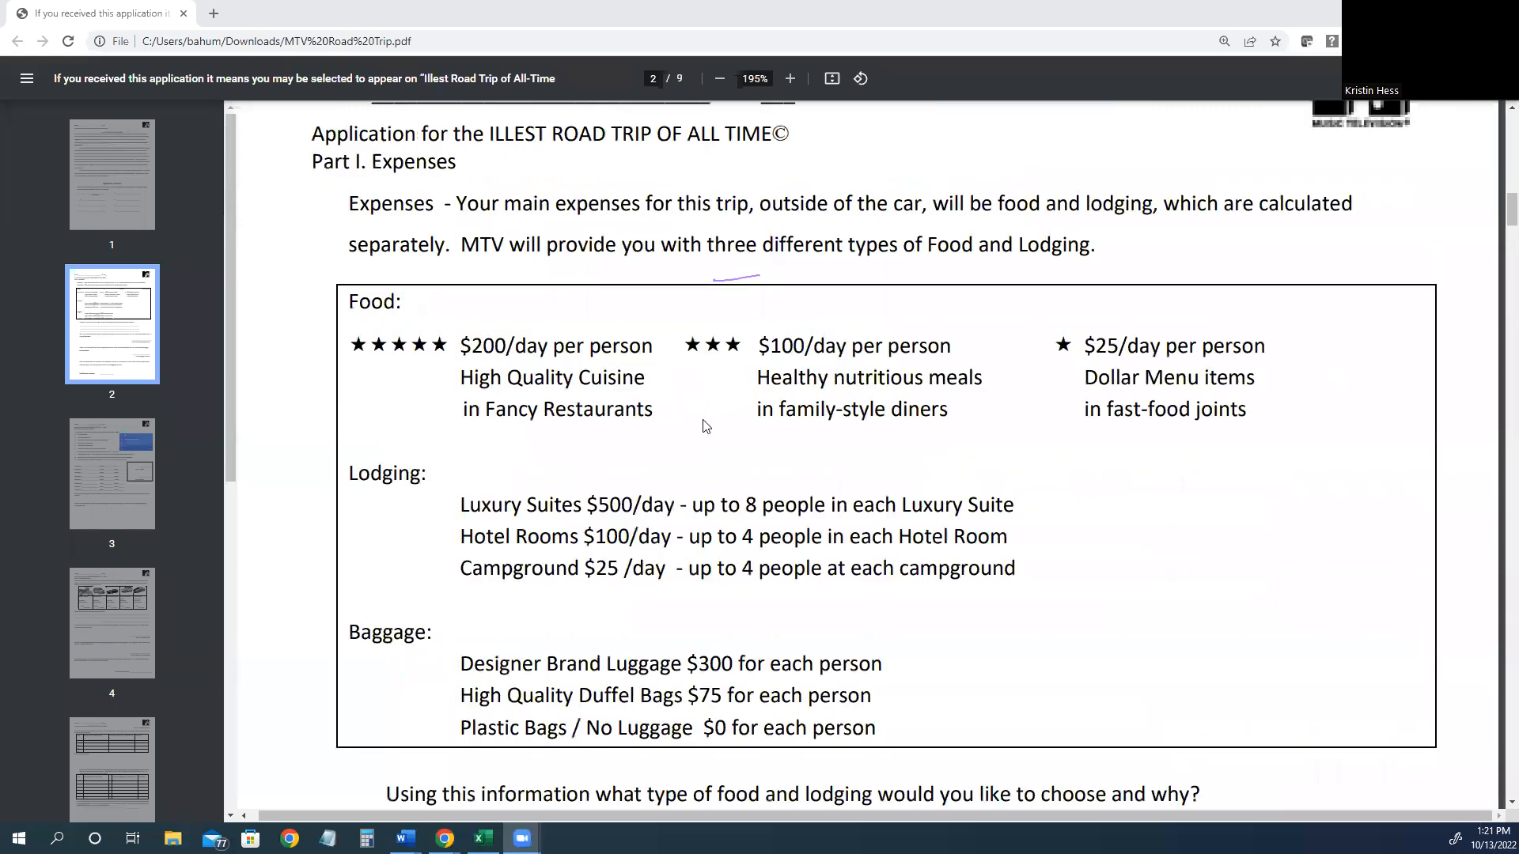
scroll("down", 3)
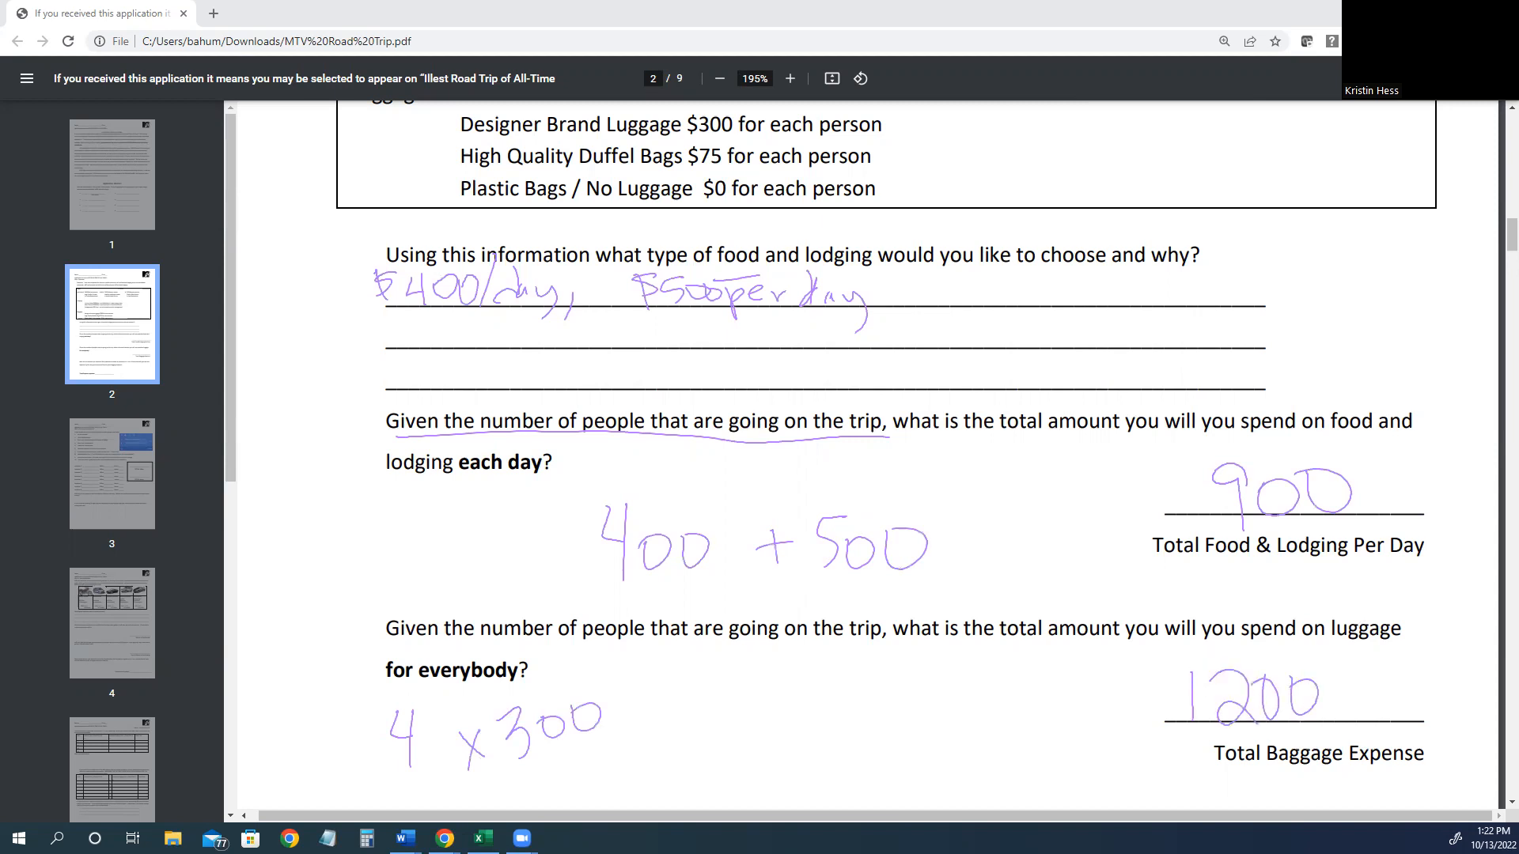
scroll("down", 3)
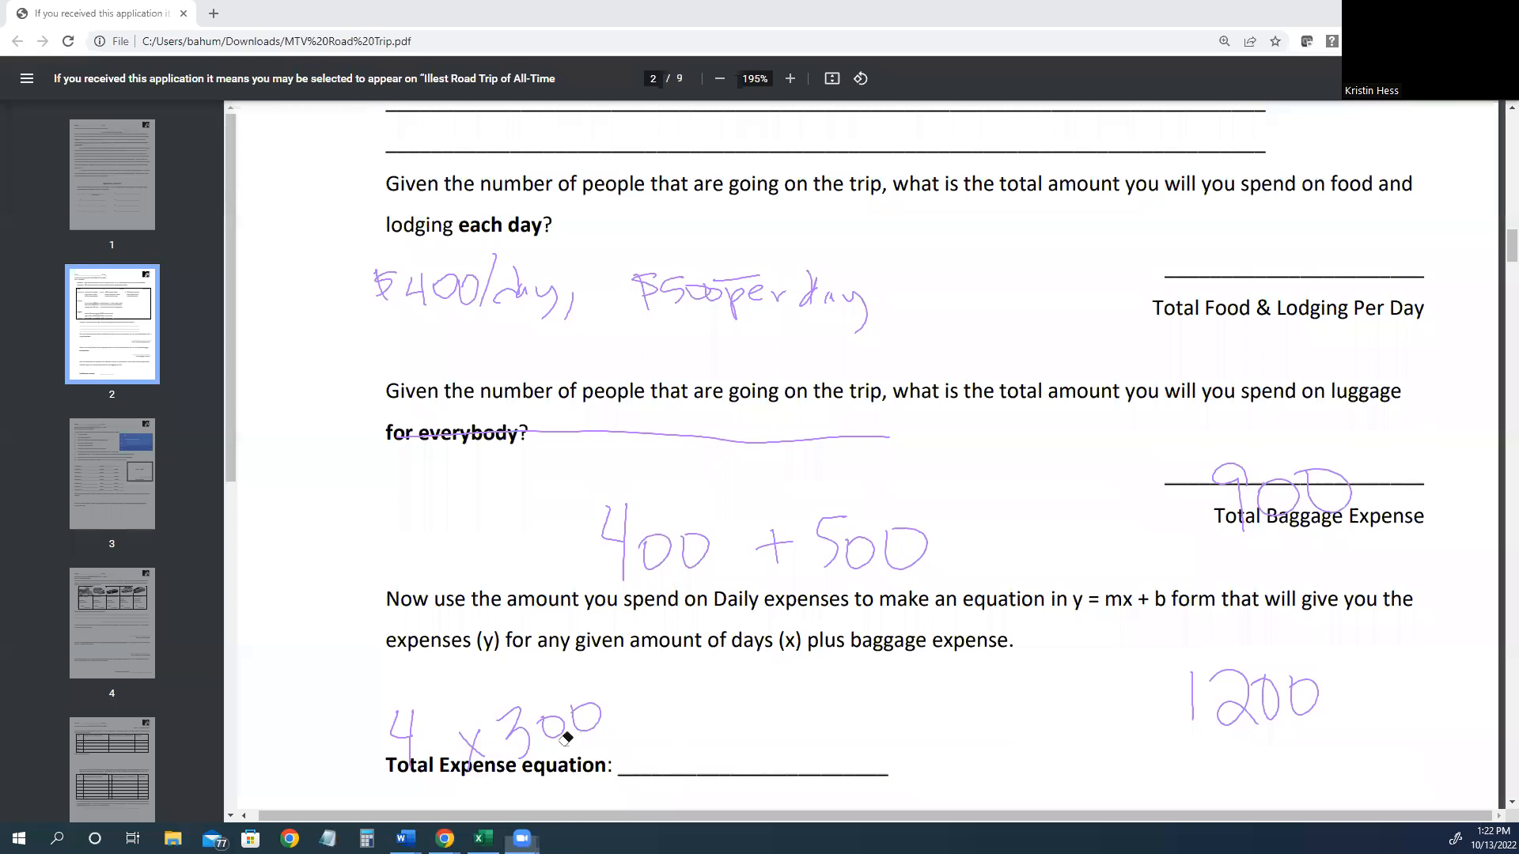